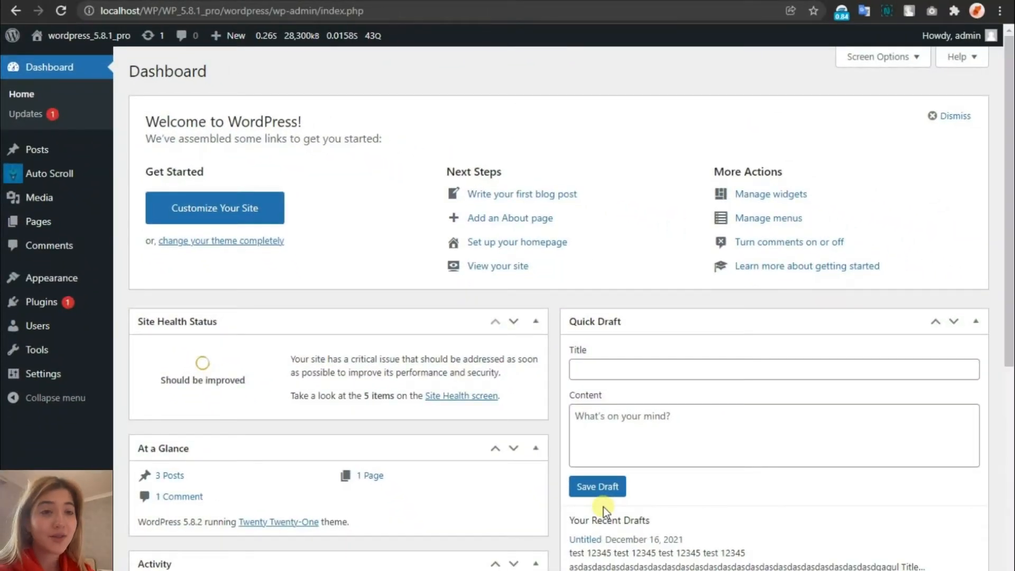
mouse_move(272, 280)
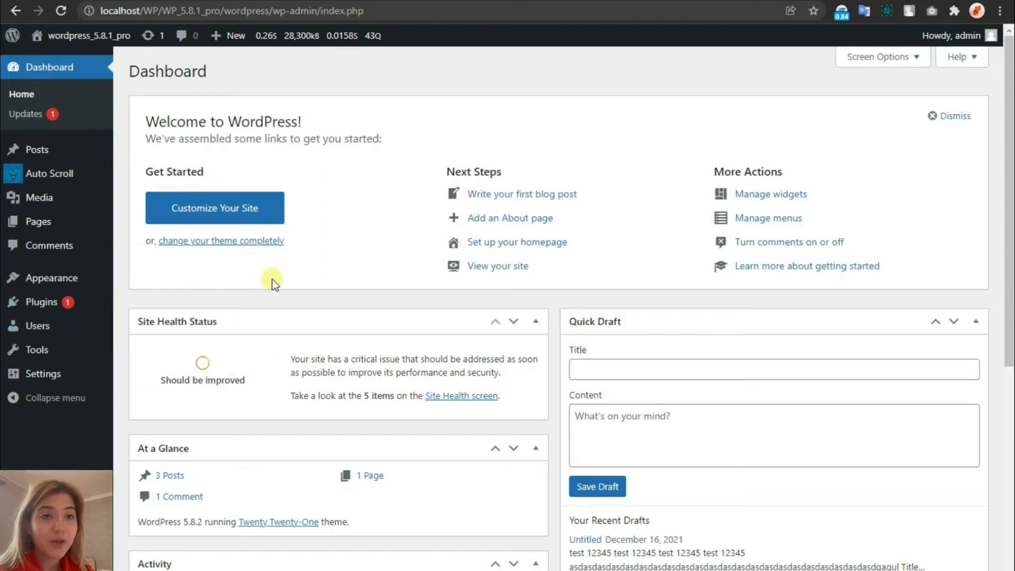
mouse_move(295, 300)
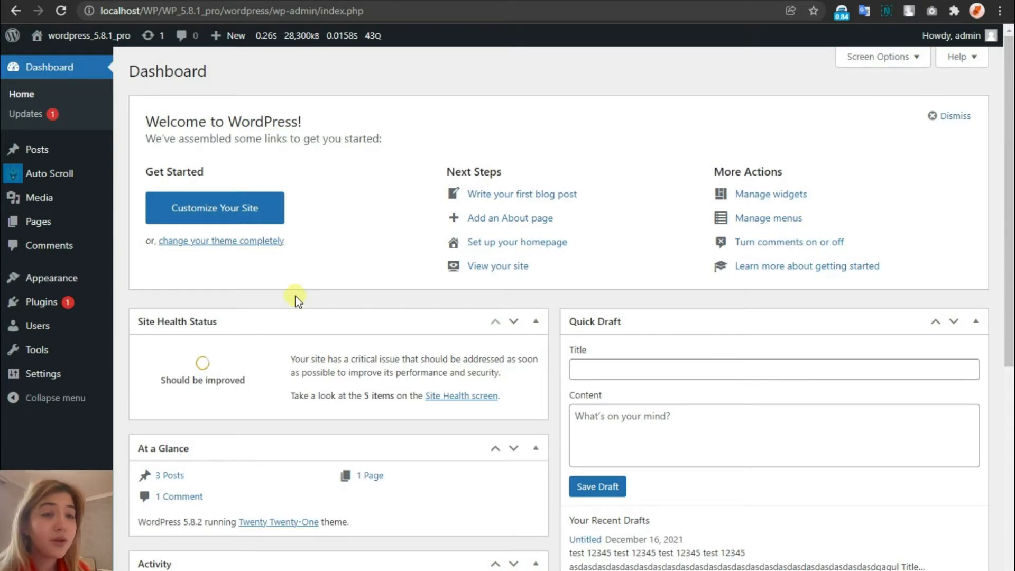
mouse_move(37, 149)
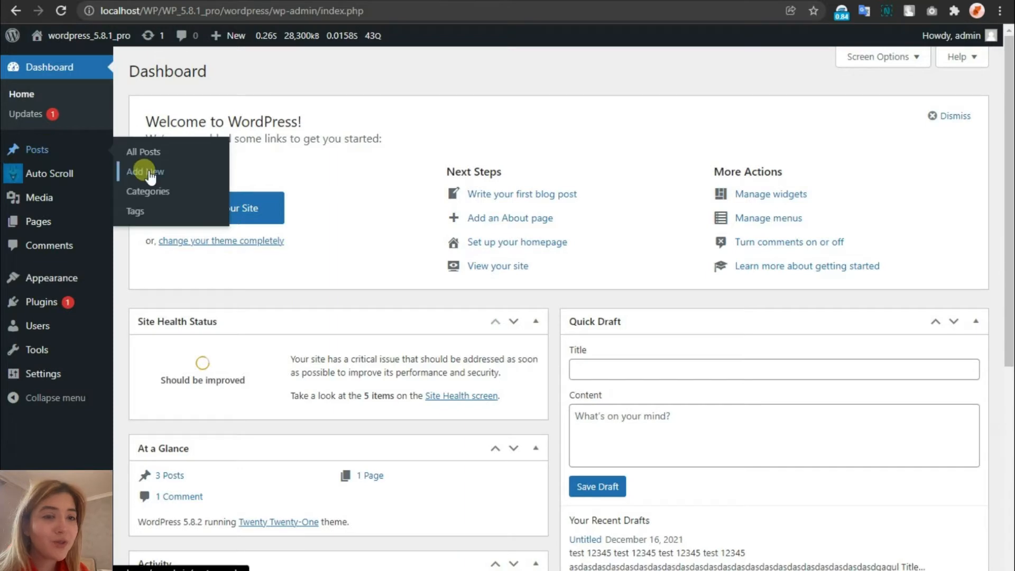
Step: Start a new post and insert a Table block with 3 columns and 3 rows
click(144, 171)
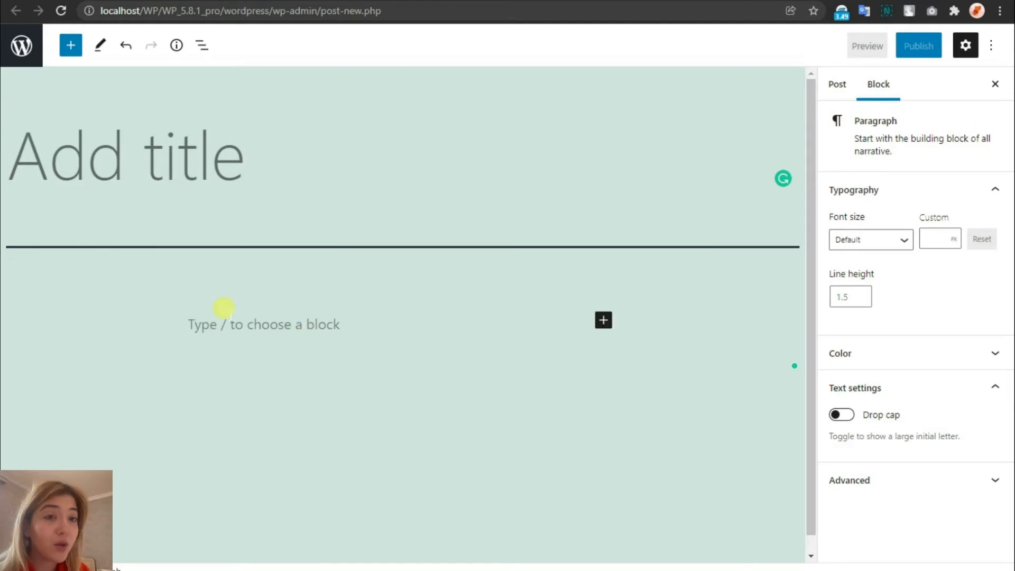
click(603, 320)
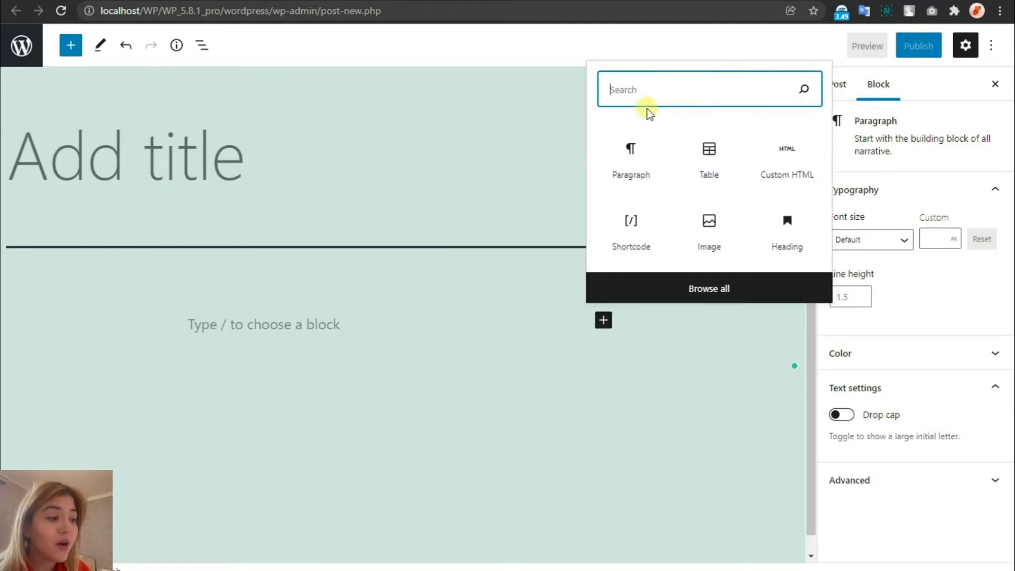
click(709, 149)
text(3)
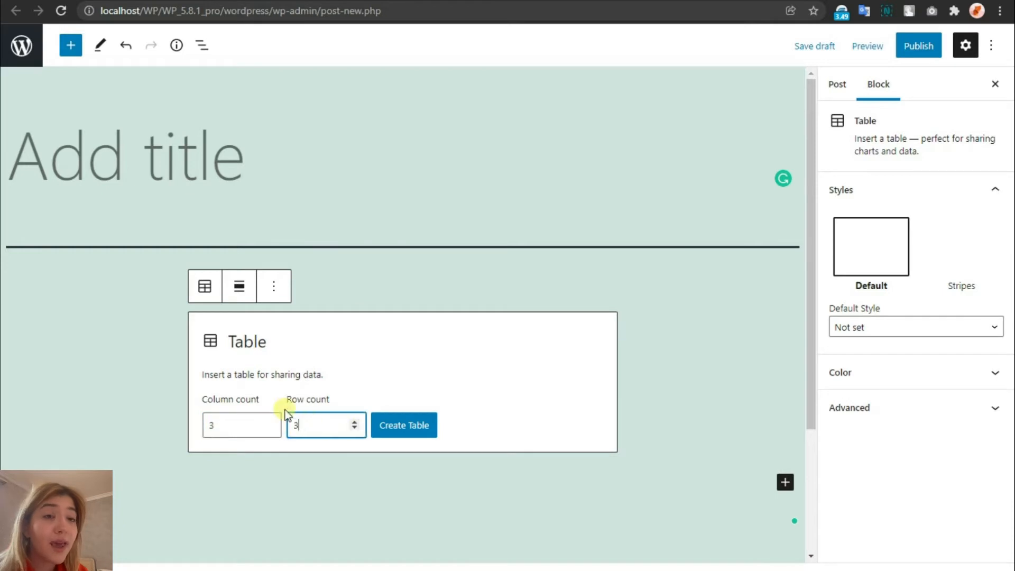
click(404, 425)
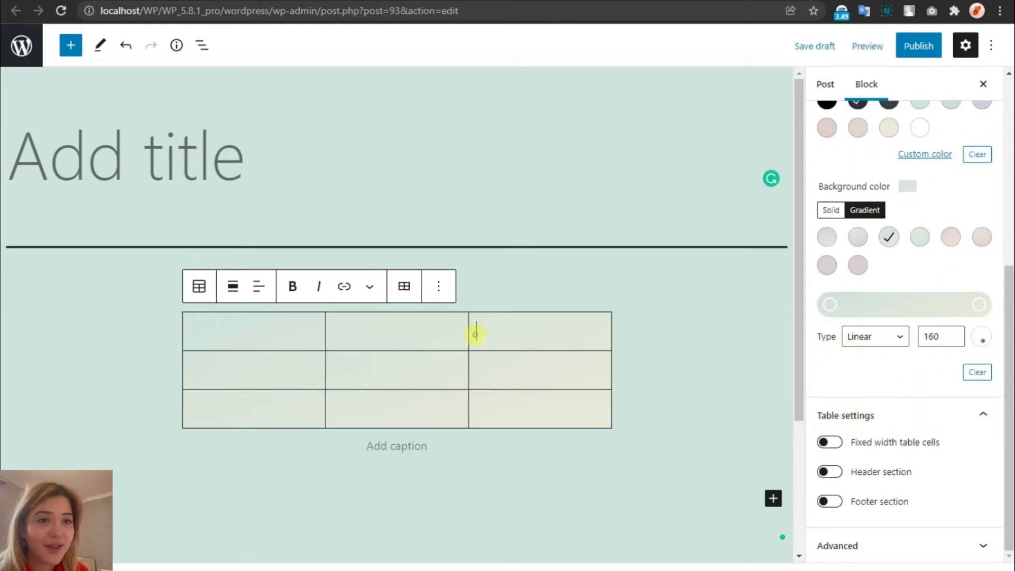
Step: Turn on the table header section, type 'City' into a header cell, and exit to the dashboard
click(829, 471)
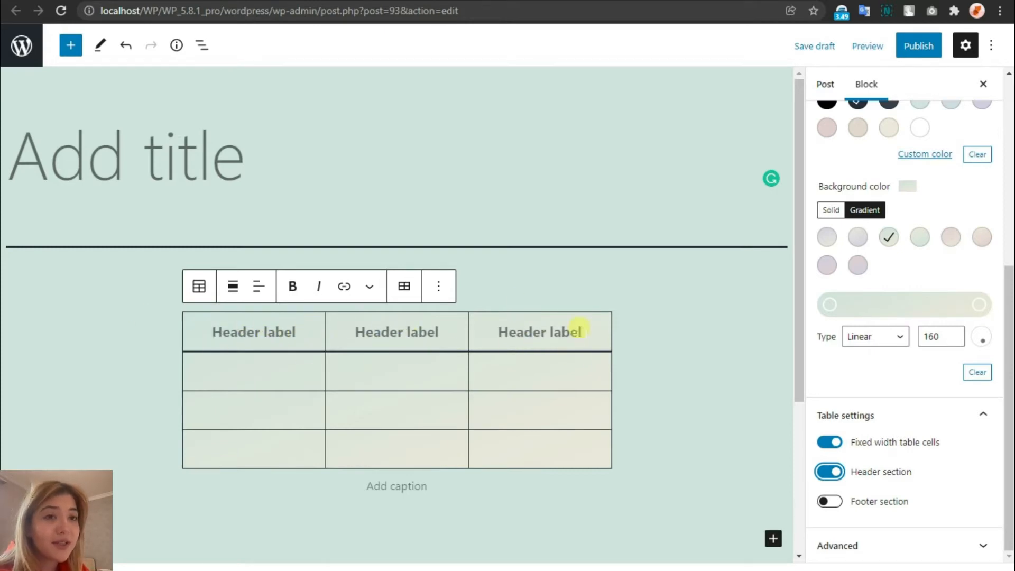
click(829, 501)
text(Name)
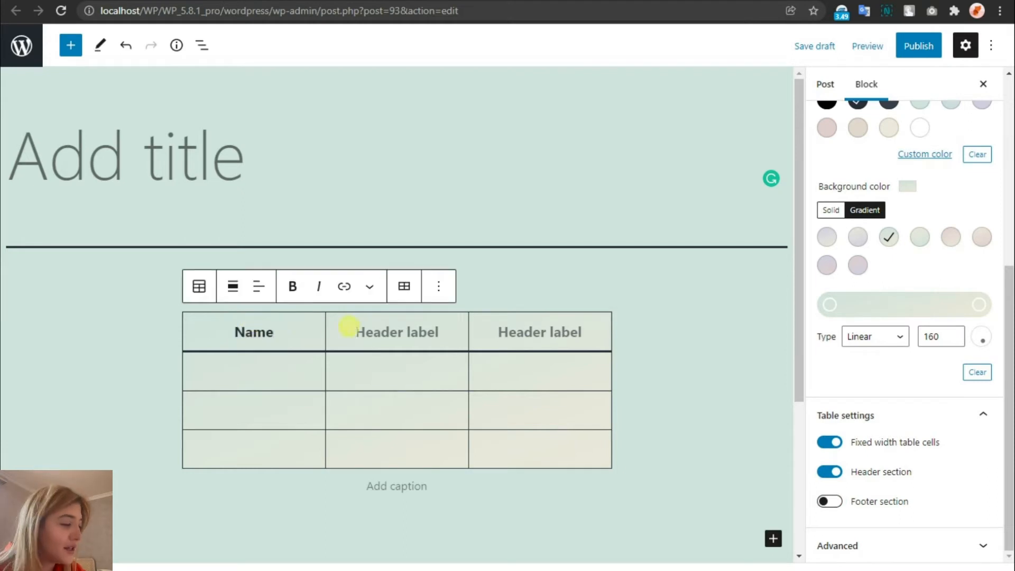
text(City)
click(540, 371)
text(A1)
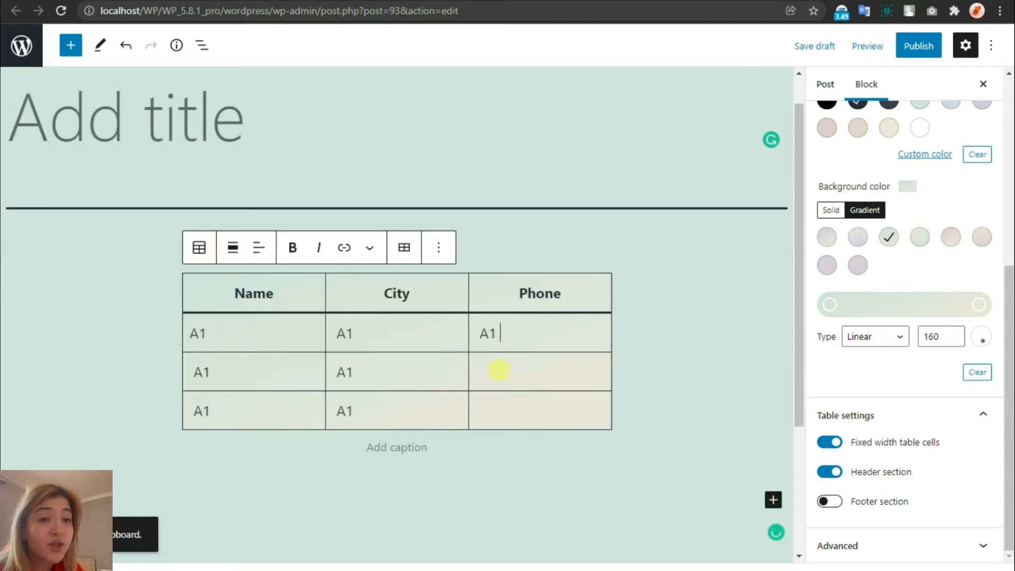
click(867, 45)
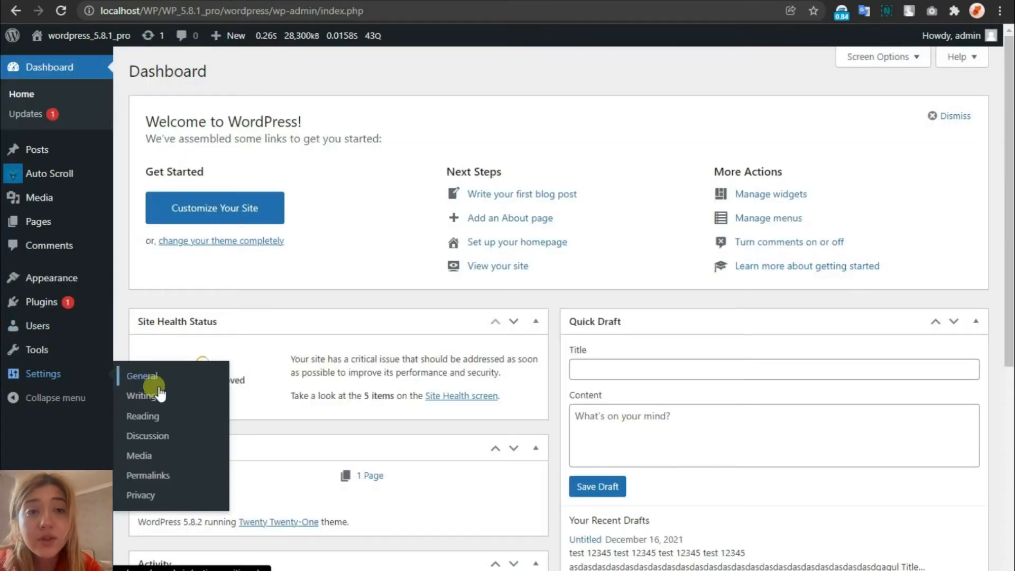
Step: Set Classic editor as default in Writing settings, save, and start a new post
click(140, 396)
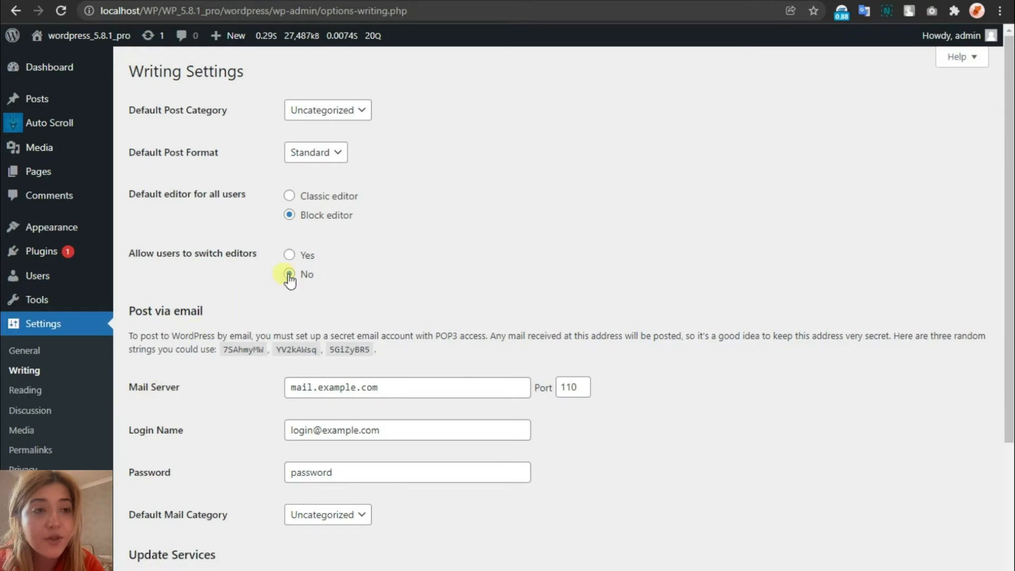
click(289, 196)
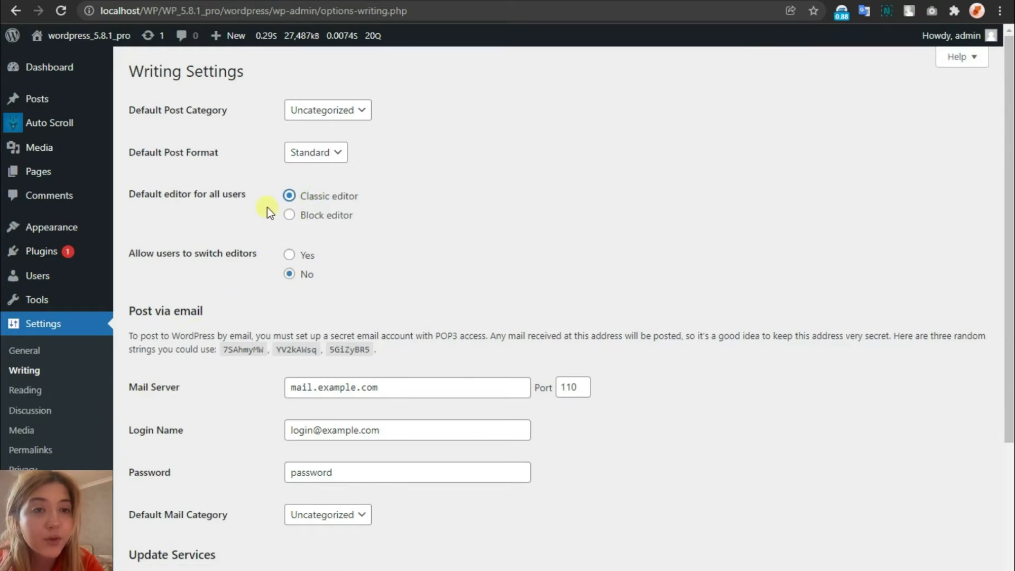
scroll(down, 3)
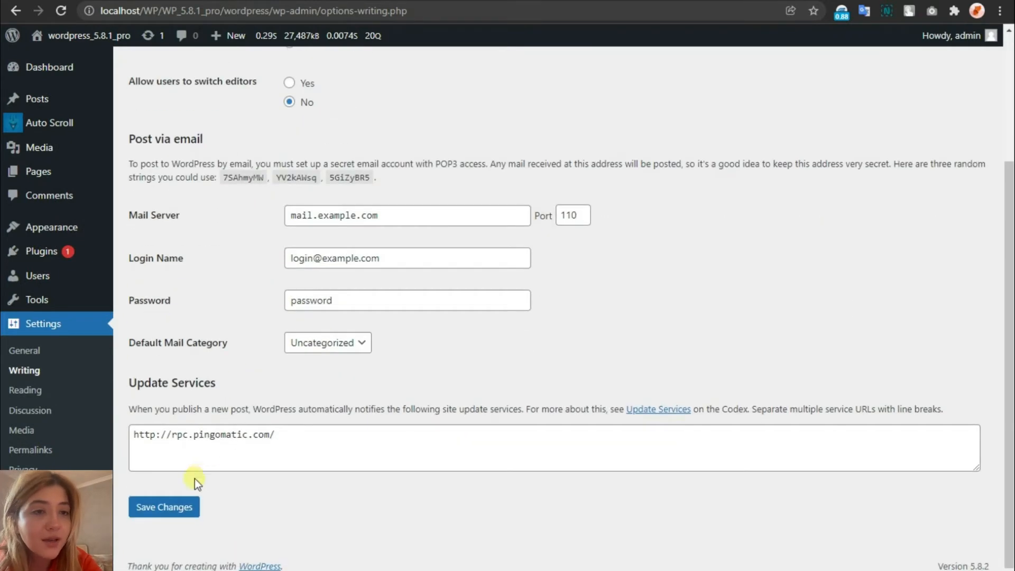
click(164, 507)
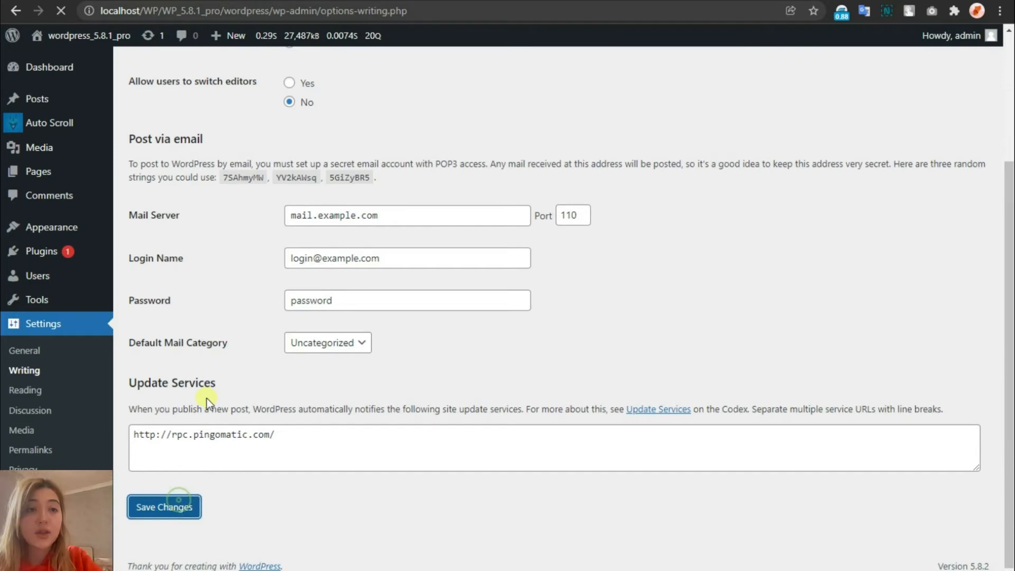
click(164, 507)
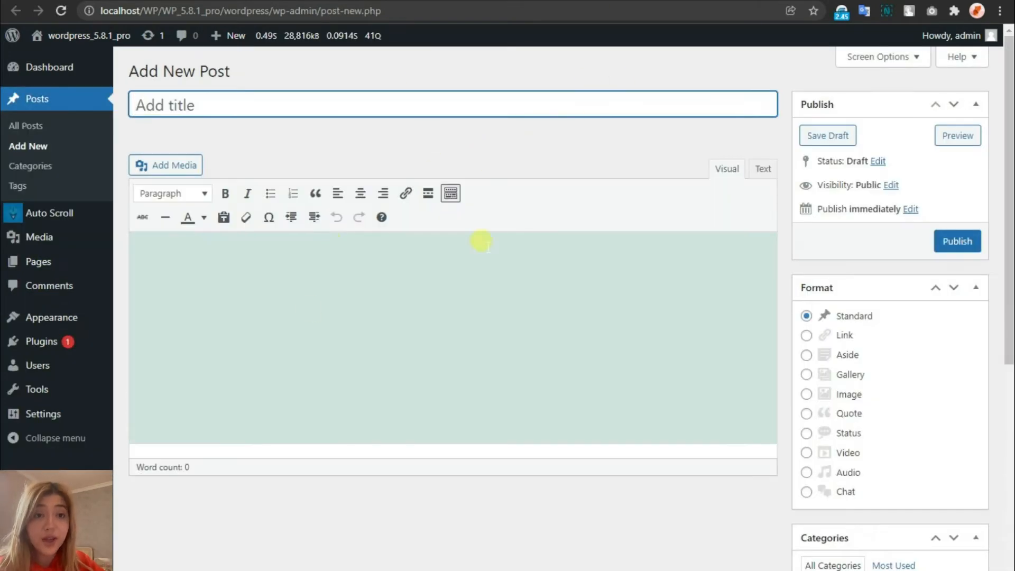
mouse_move(246, 217)
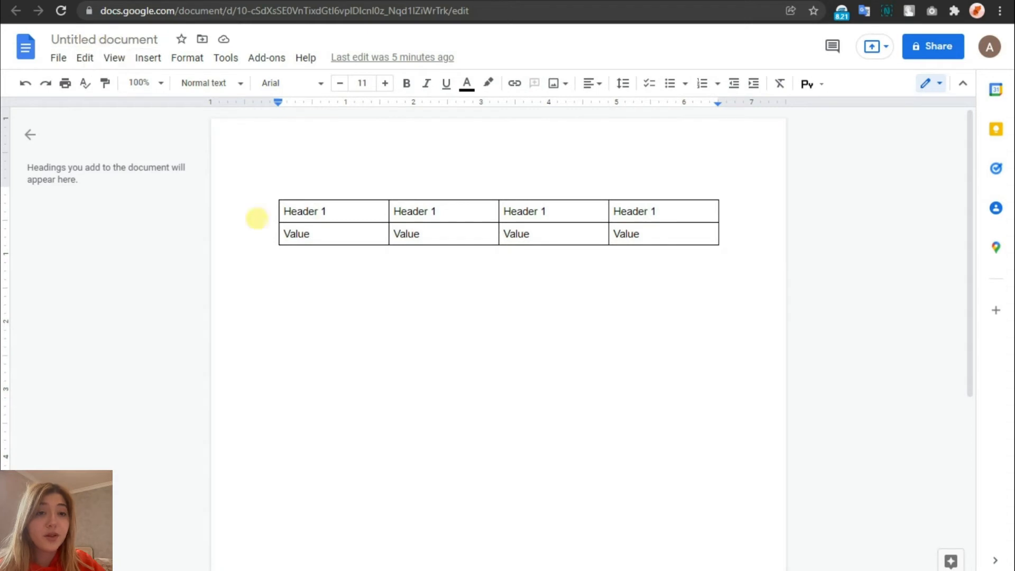
Step: Insert a two-row, four-column table from the Google Docs Insert menu
click(148, 58)
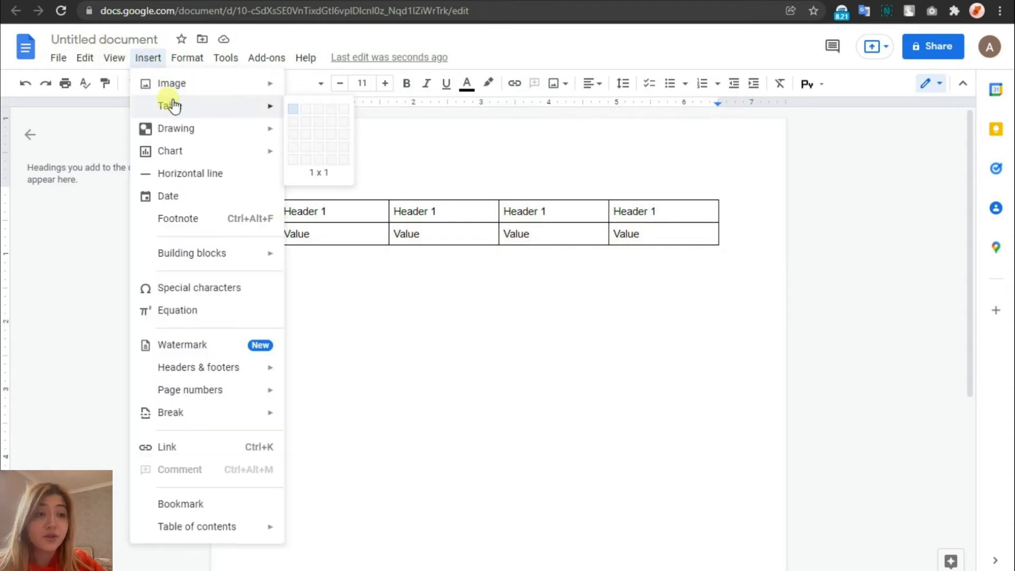
mouse_move(307, 143)
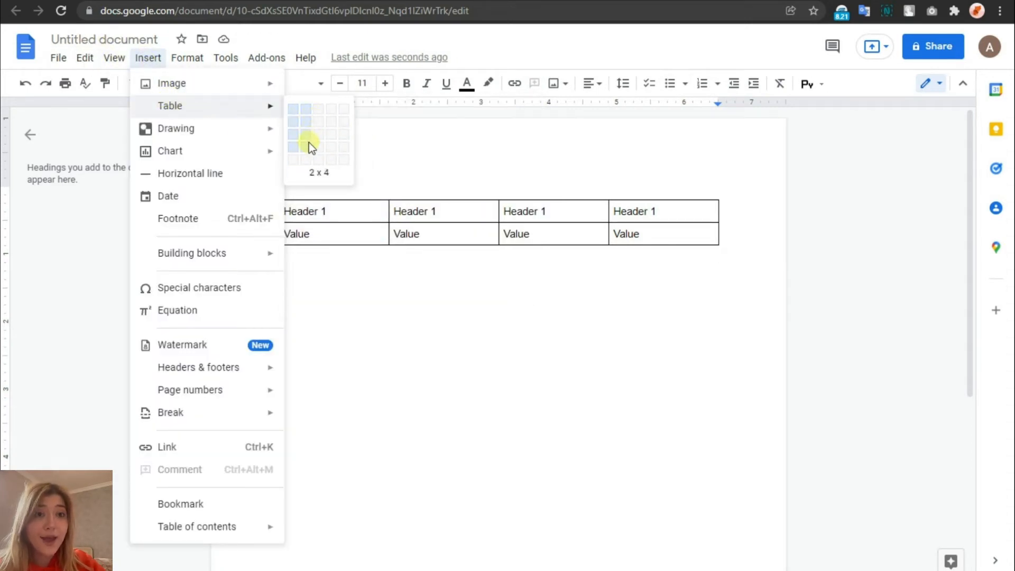
click(318, 143)
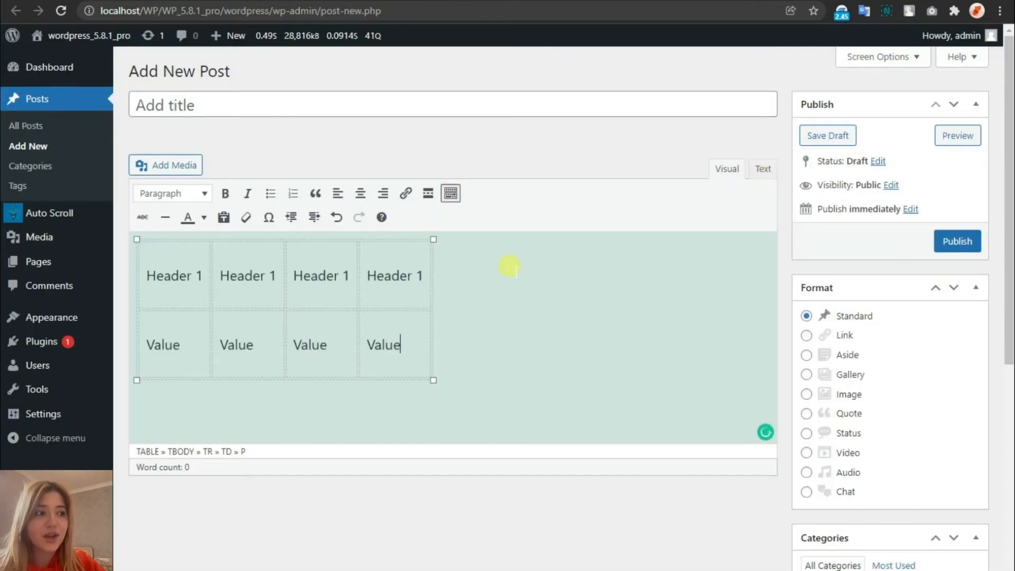
Step: Click in the WordPress post before switching to the HTML table code
click(958, 135)
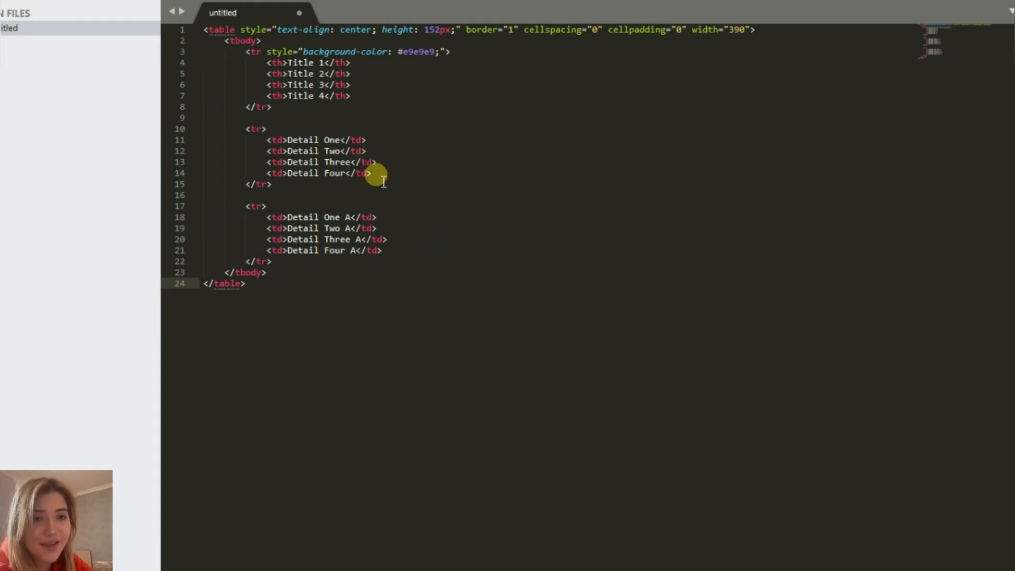
Step: Start a new HTML table below the existing code, typing its 'tbody' tag
click(215, 30)
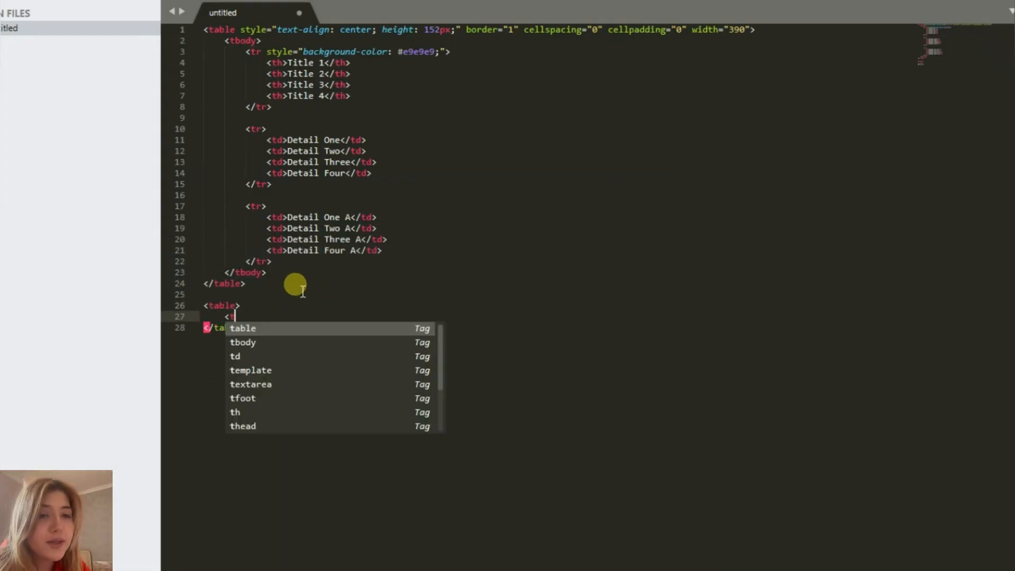
text(tbody>)
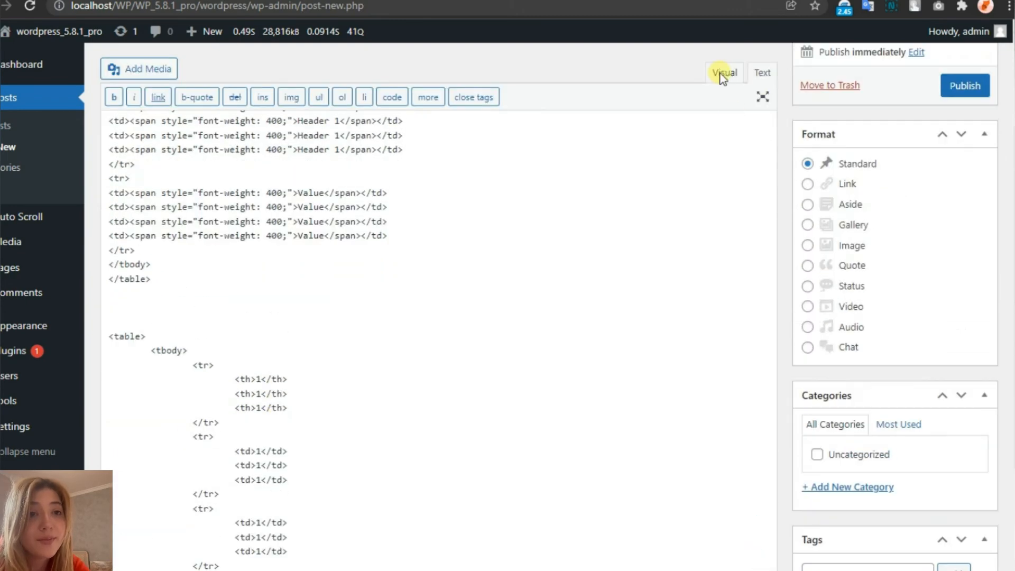
Step: Render the pasted HTML as tables in the Visual tab and preview the post
click(725, 72)
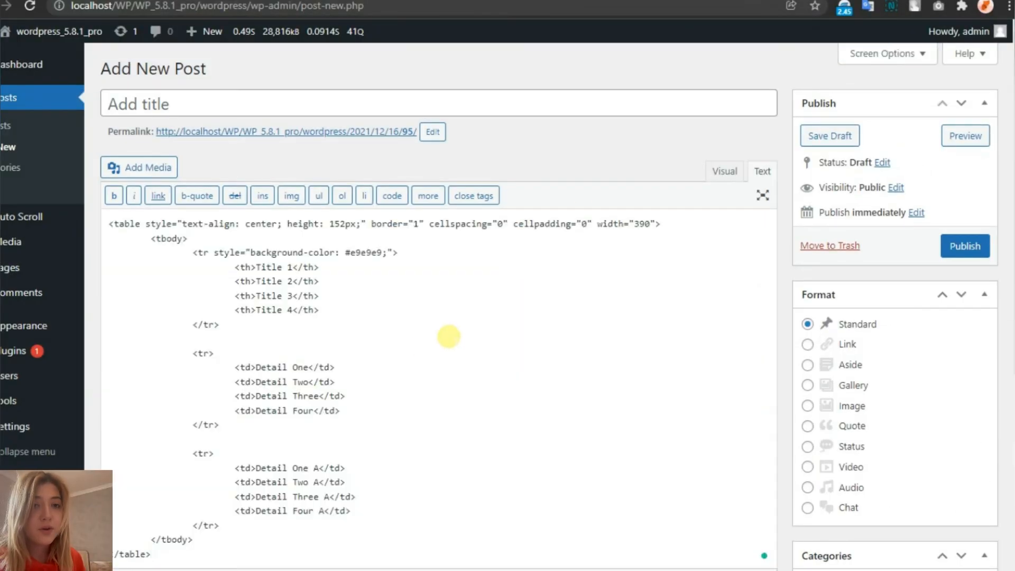
click(724, 171)
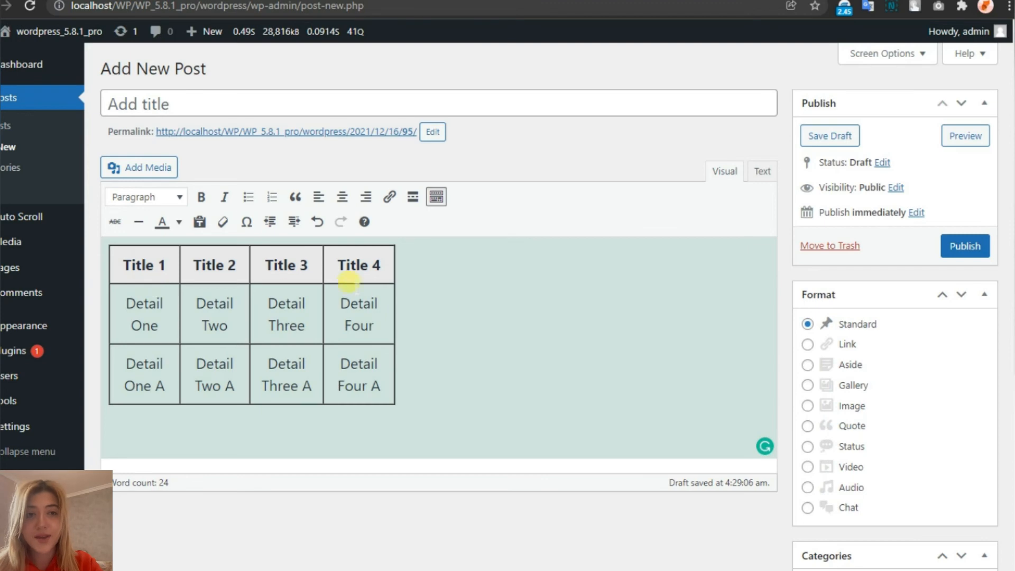
click(965, 136)
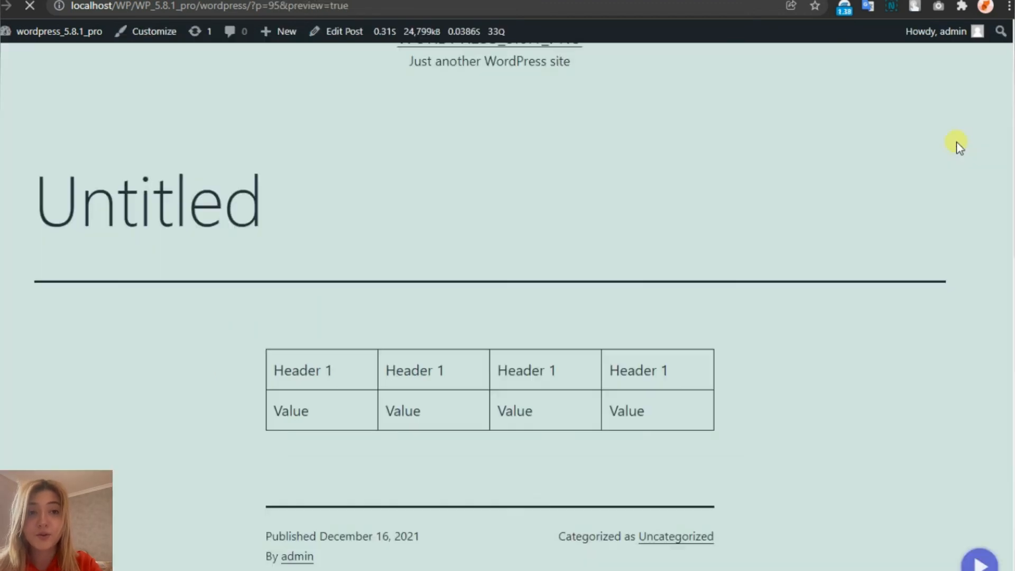